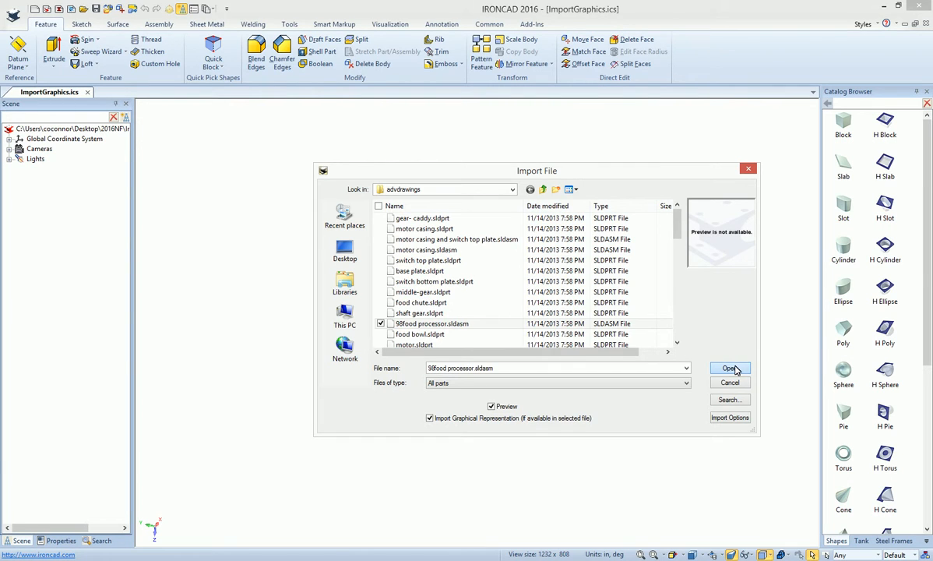
Import the food processor .sldasm assembly from the Import File dialog.
left_click(729, 368)
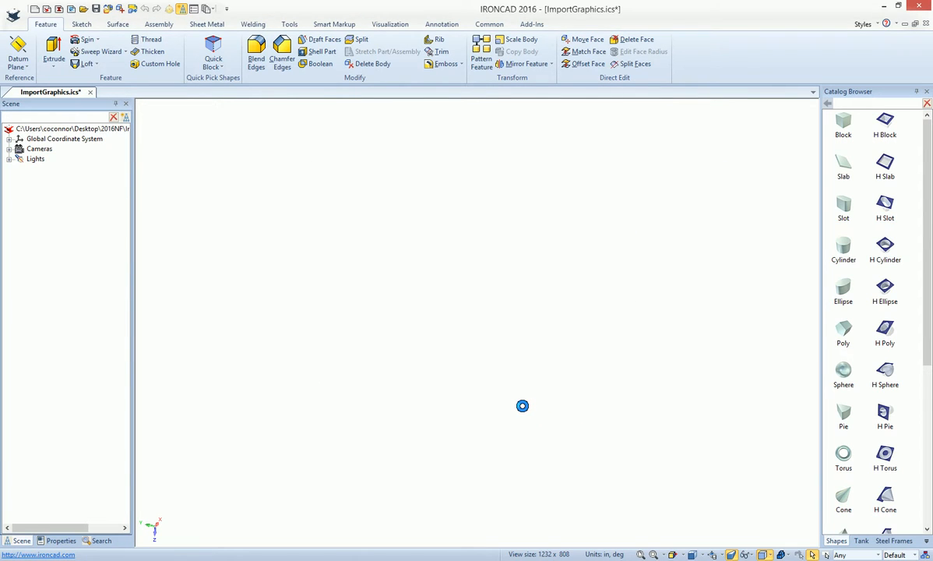
mouse_move(524, 411)
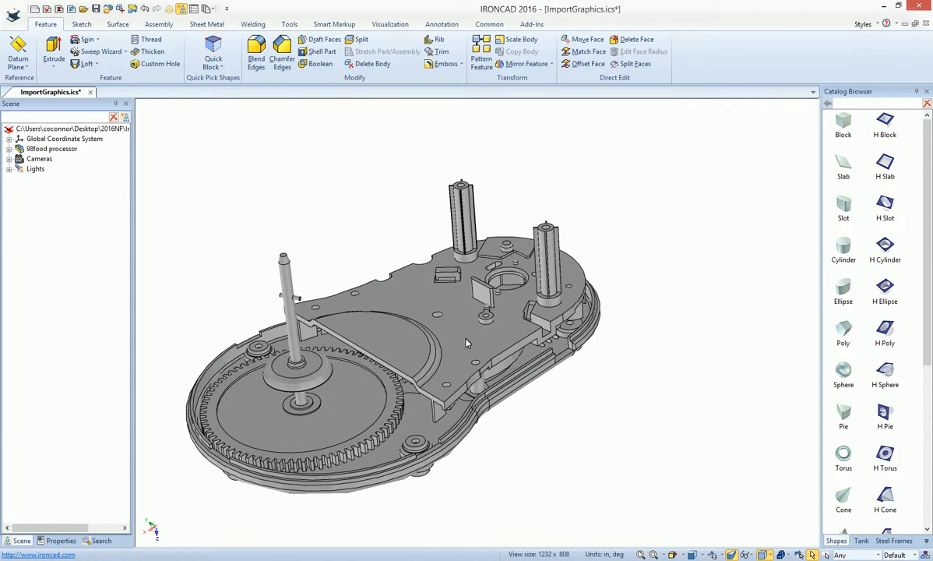
Expand the assembly's part list and go to the Annotation tools for a smart dimension.
left_click(19, 150)
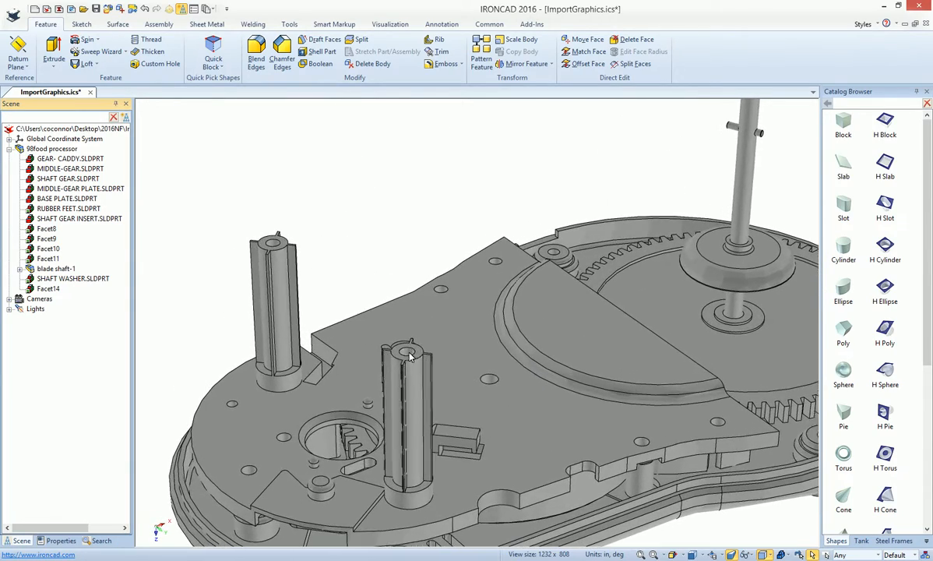
left_click(442, 25)
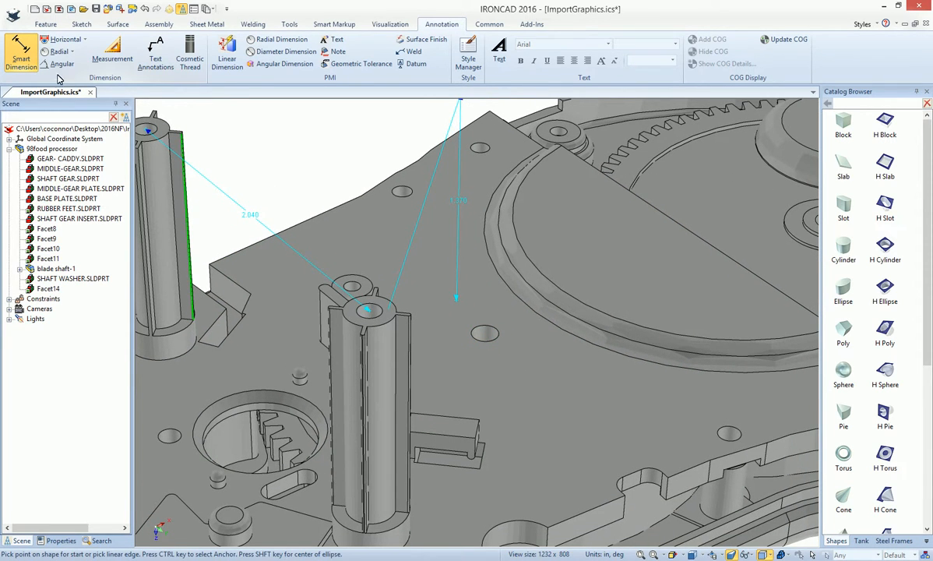
mouse_move(64, 63)
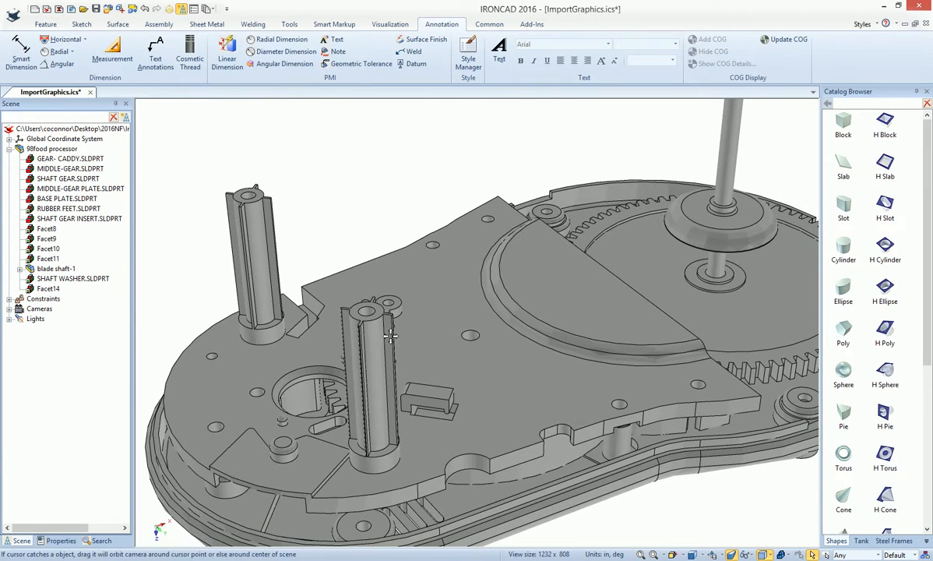
Zoom out and orbit to show the full assembly with its post-to-post dimension.
left_click_drag(389, 335, 489, 365)
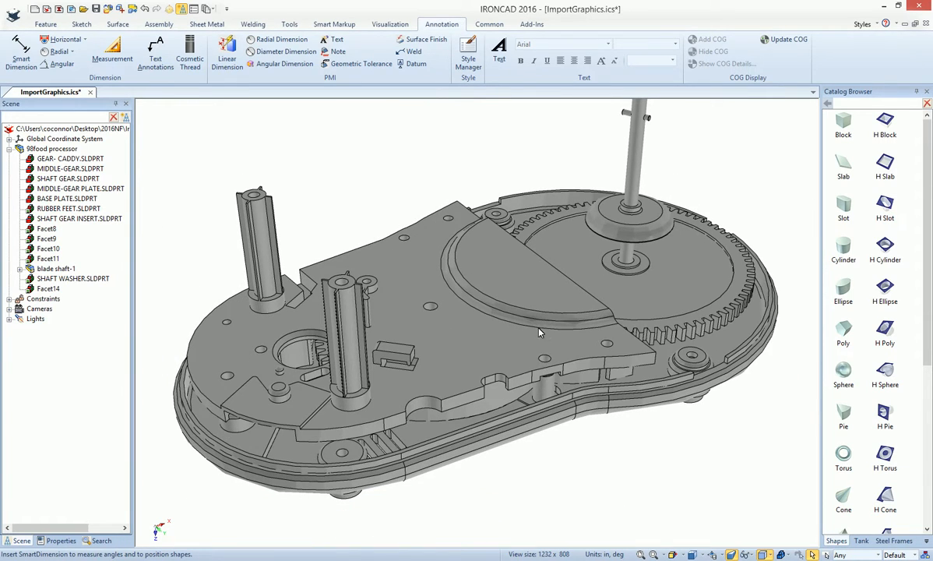
left_click_drag(539, 333, 512, 346)
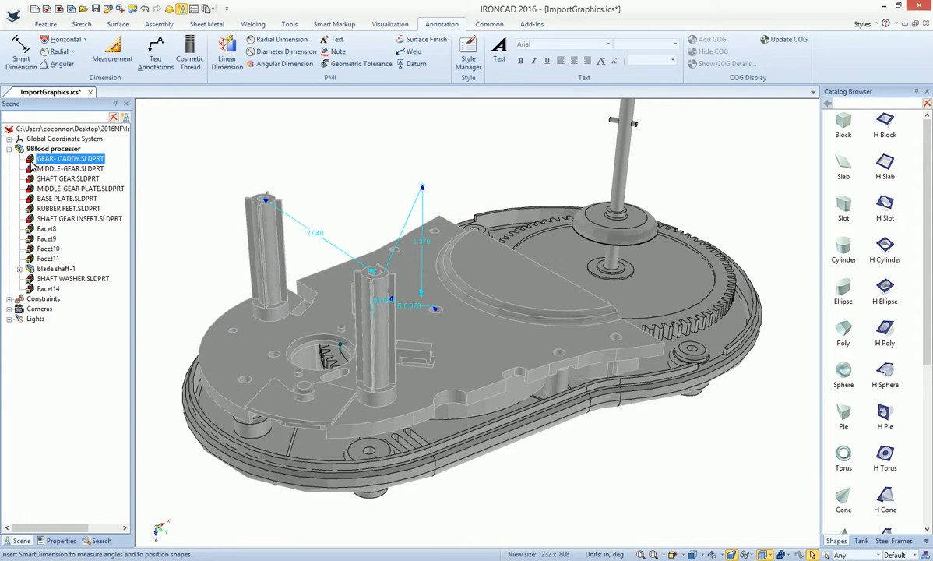
mouse_move(34, 168)
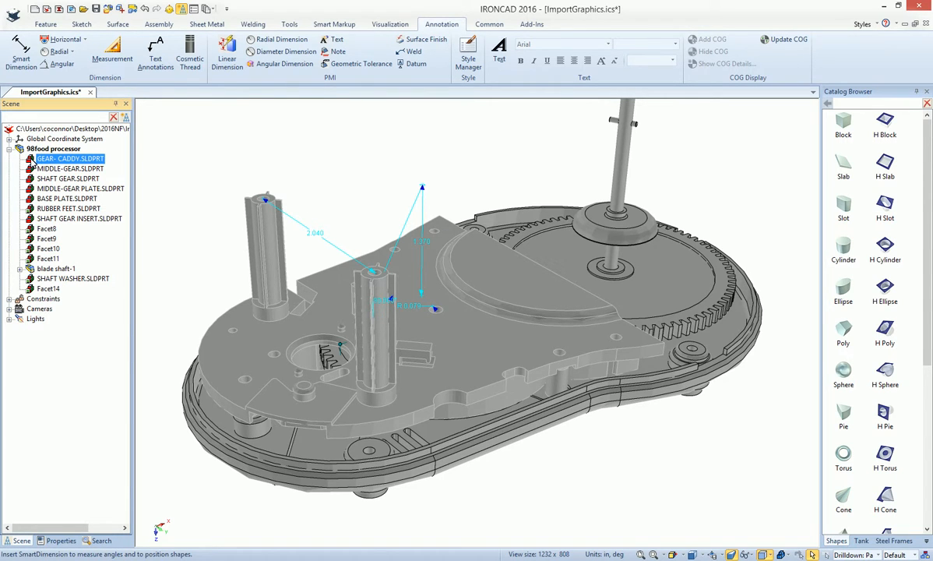
Replace GEAR-CADDY by an imported B-rep and select the new Part1 body.
right_click(70, 159)
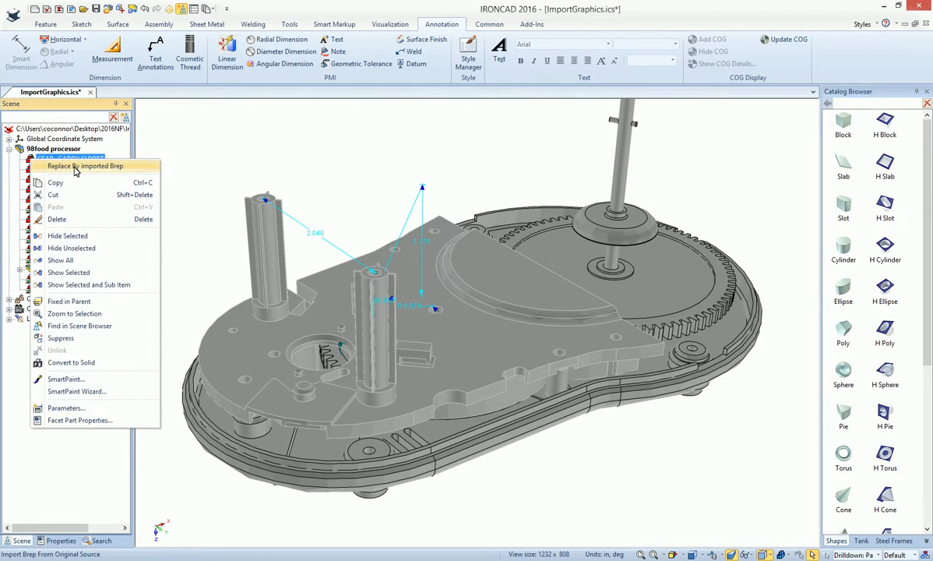
left_click(87, 165)
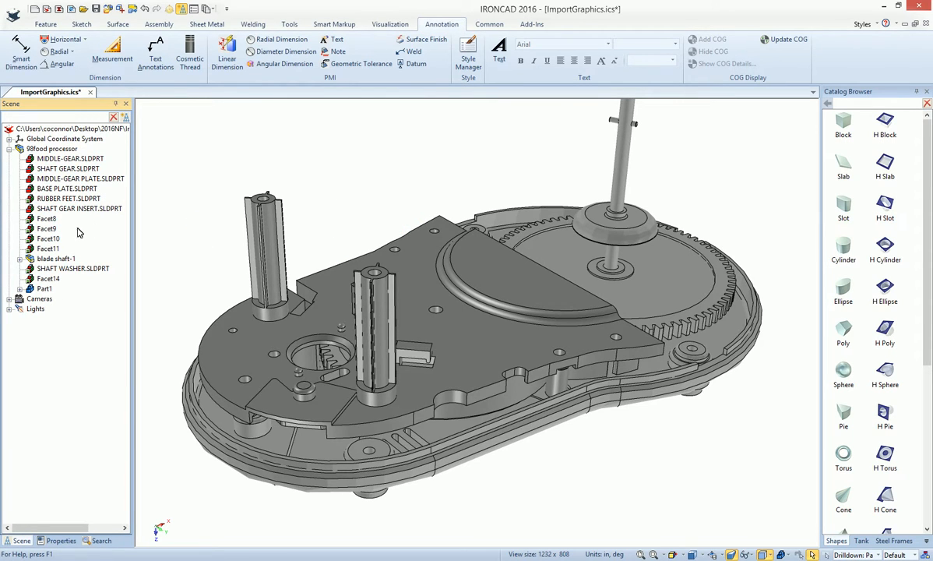
left_click(28, 288)
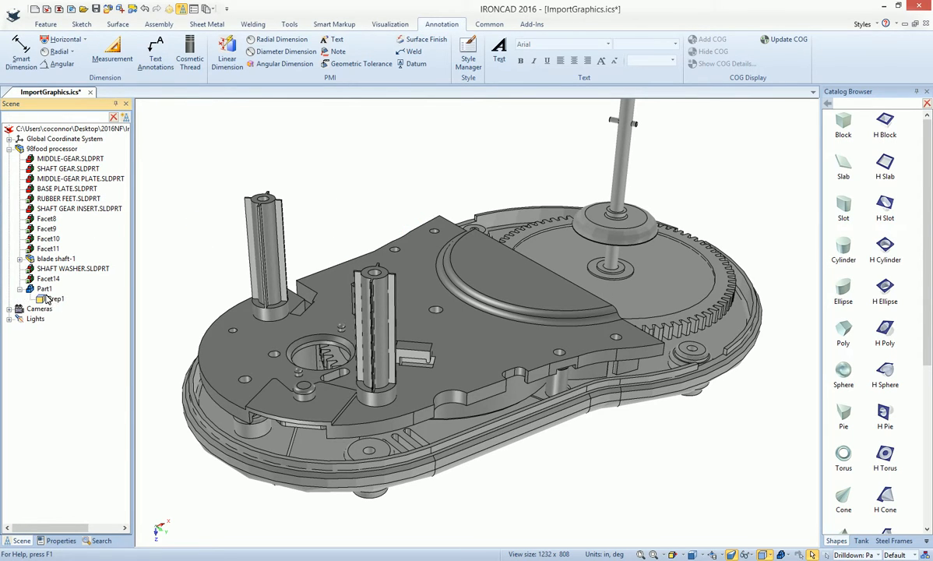
left_click(53, 149)
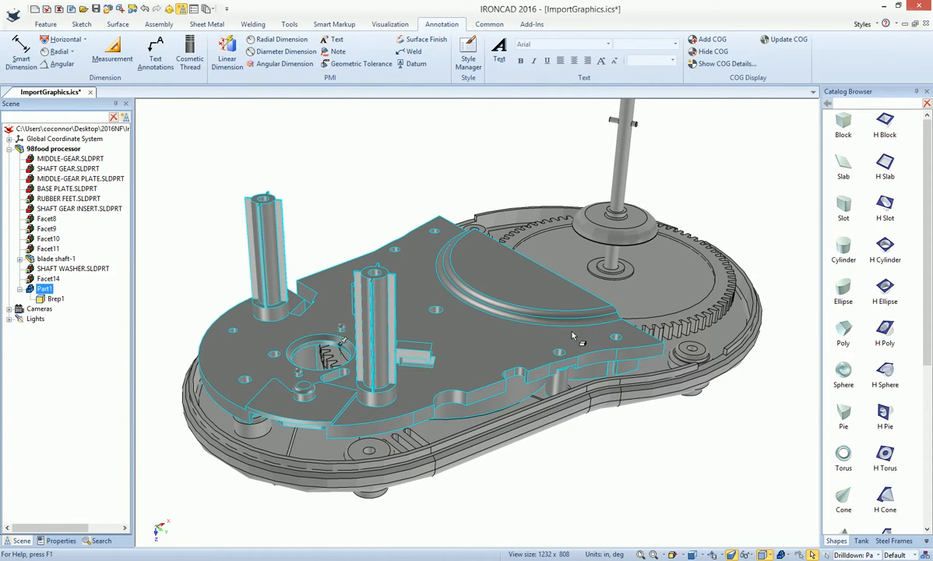
Move the small rib's side face on the gear caddy with Move Face, extending the rib.
left_click_drag(573, 334, 491, 358)
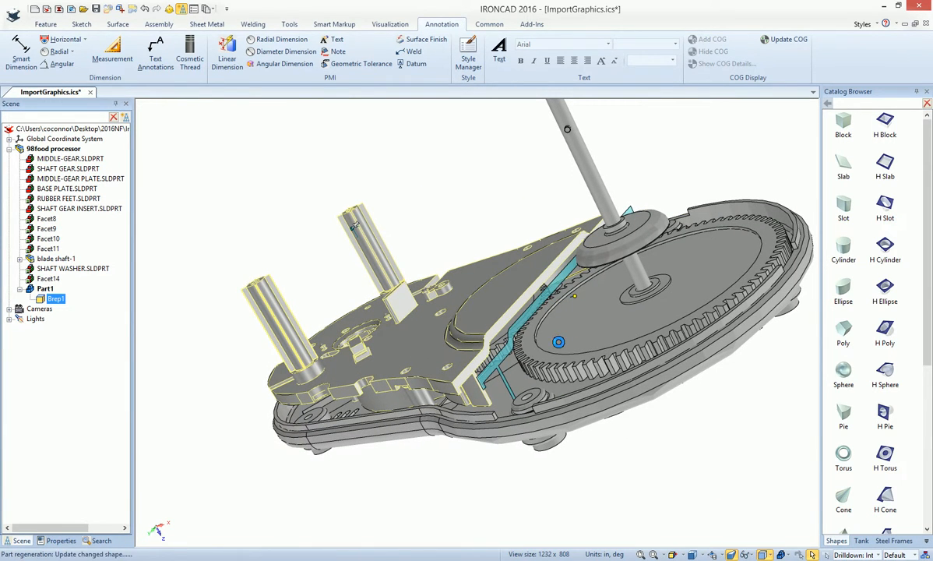
left_click_drag(559, 342, 517, 330)
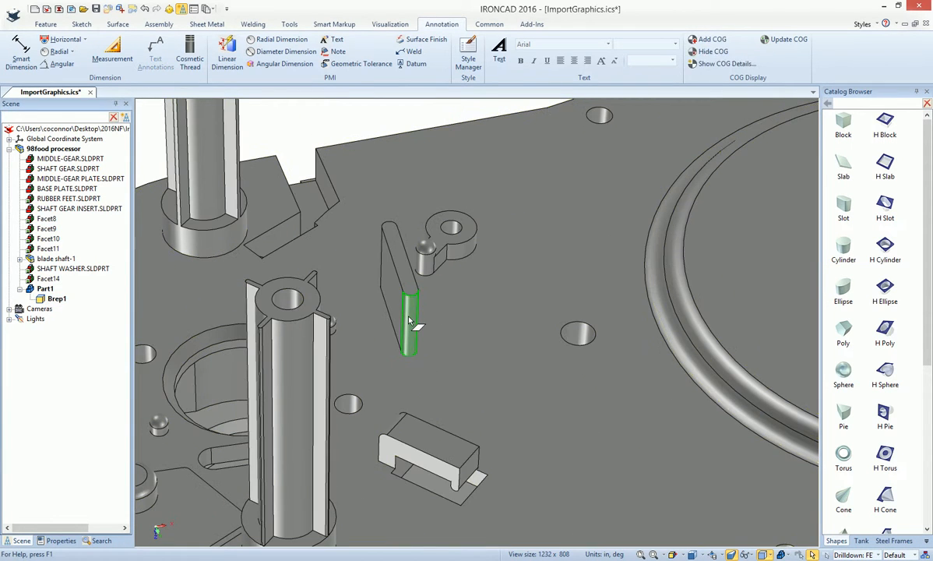
left_click(408, 320)
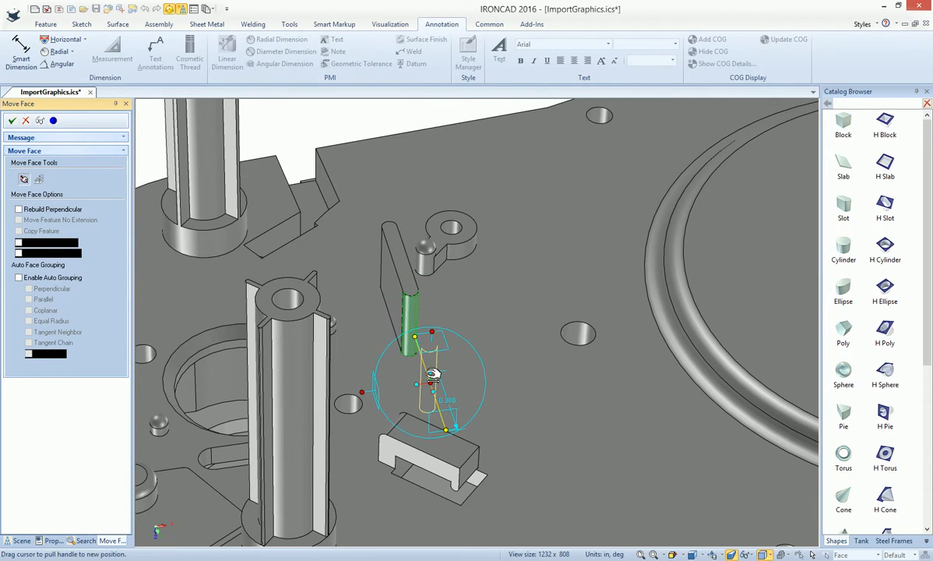
left_click(13, 120)
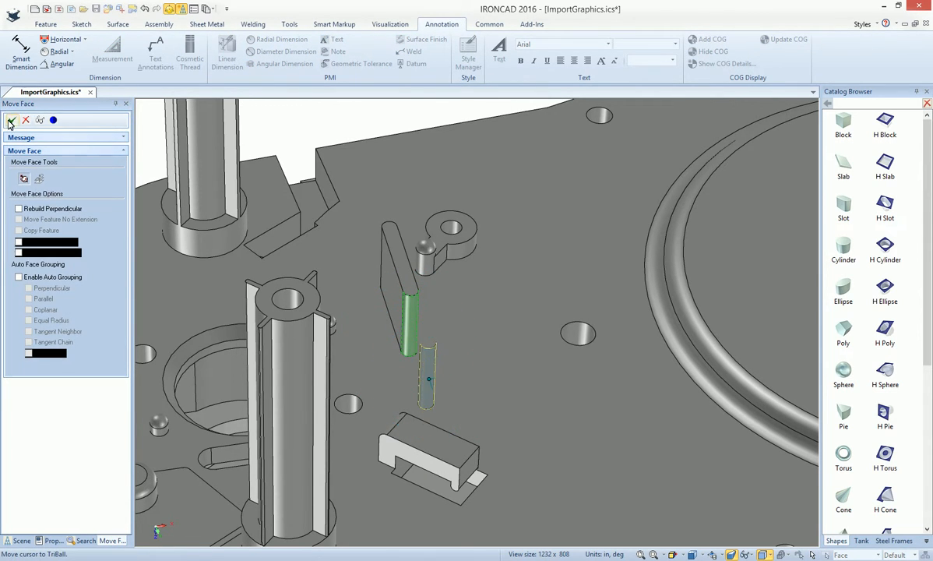
left_click(13, 118)
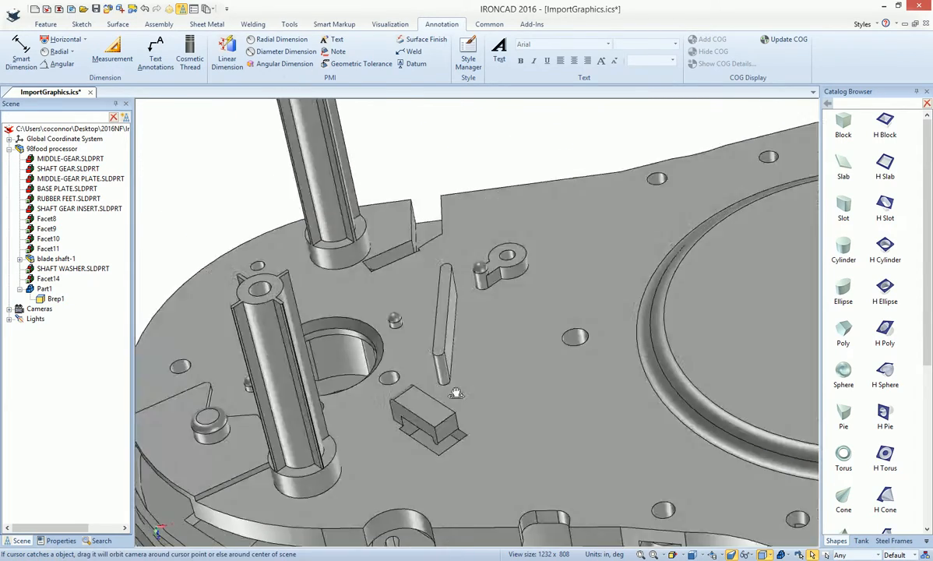
Zoom out to fit the whole edited assembly in view.
left_click_drag(454, 393, 501, 369)
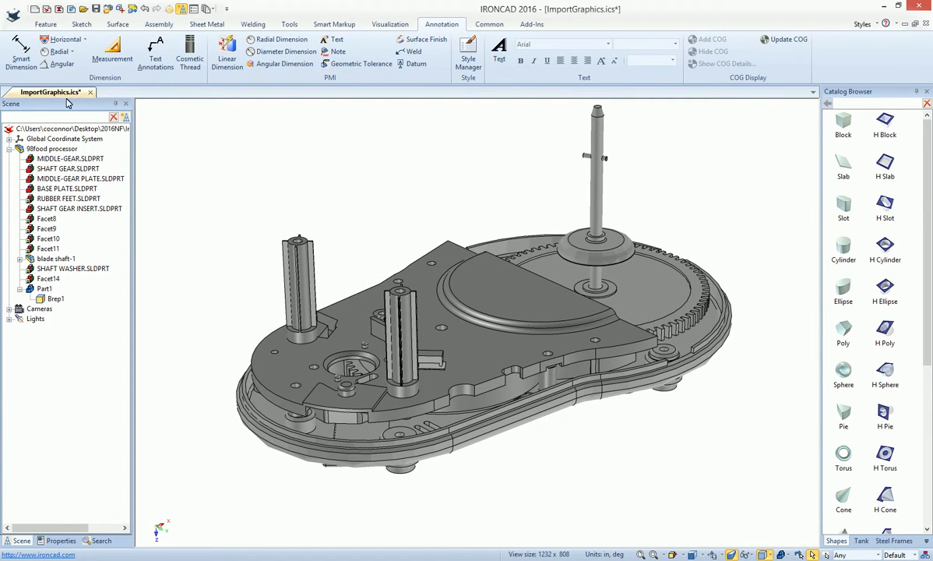
mouse_move(112, 50)
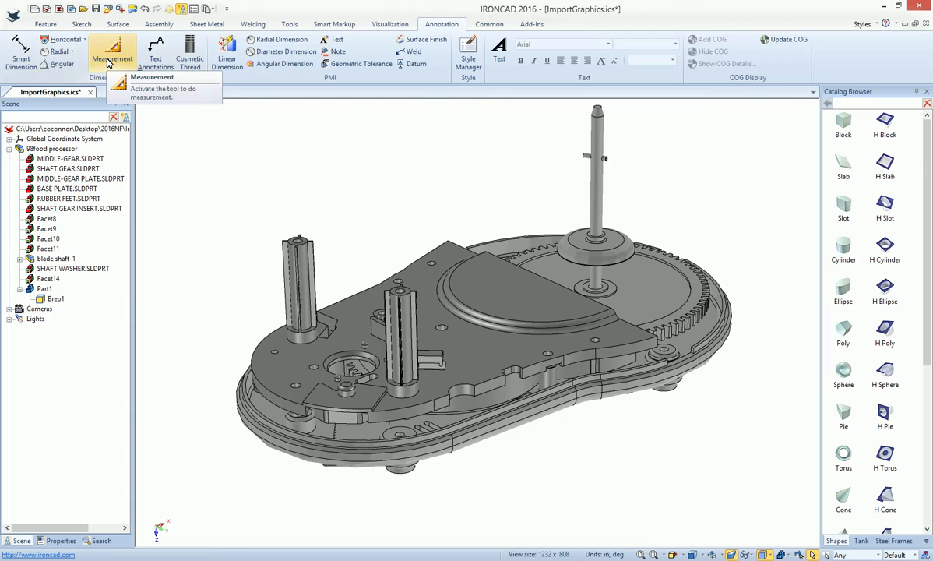
mouse_move(495, 359)
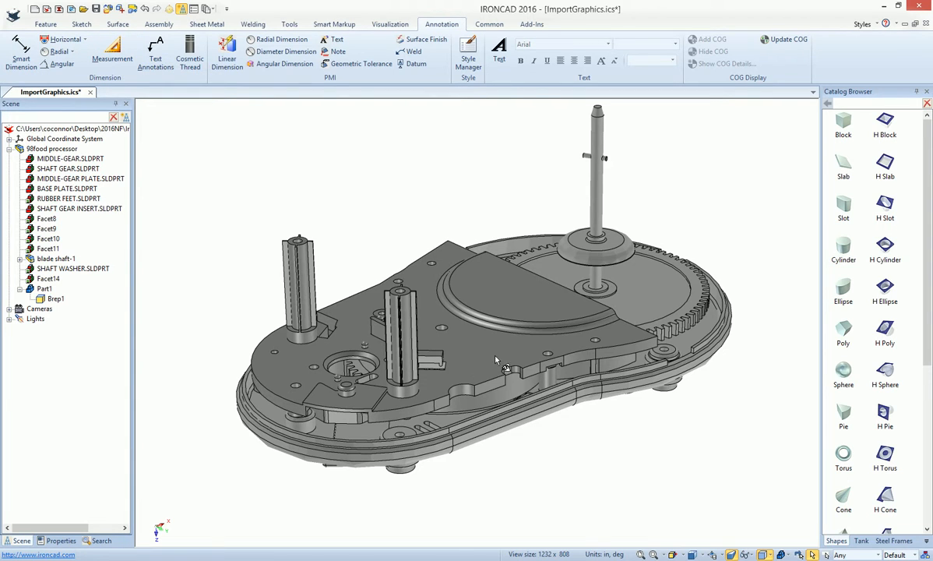
mouse_move(564, 401)
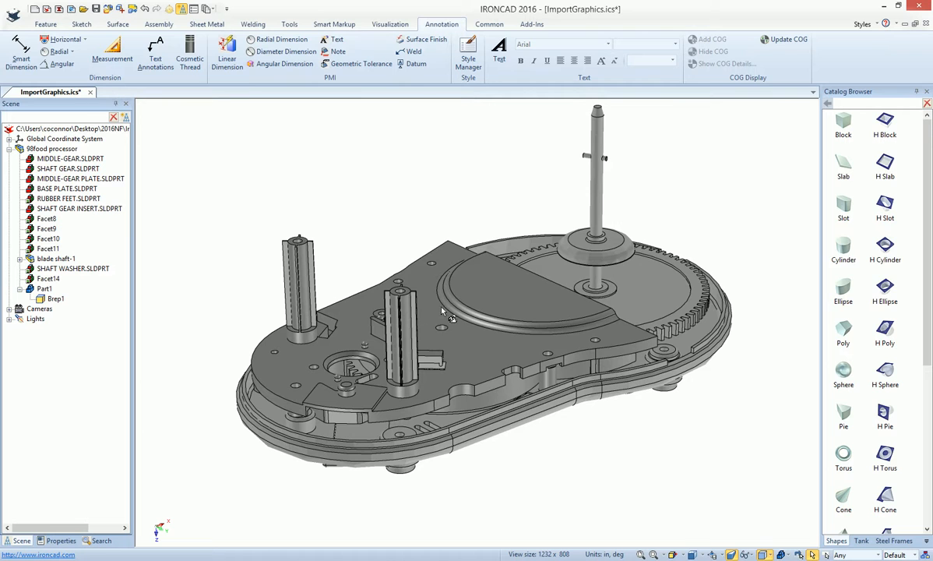
mouse_move(556, 452)
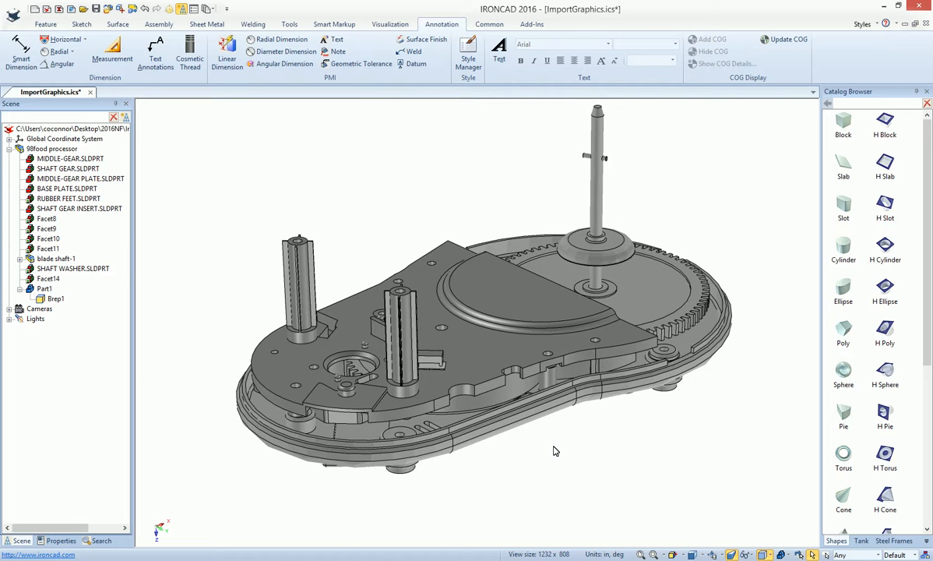